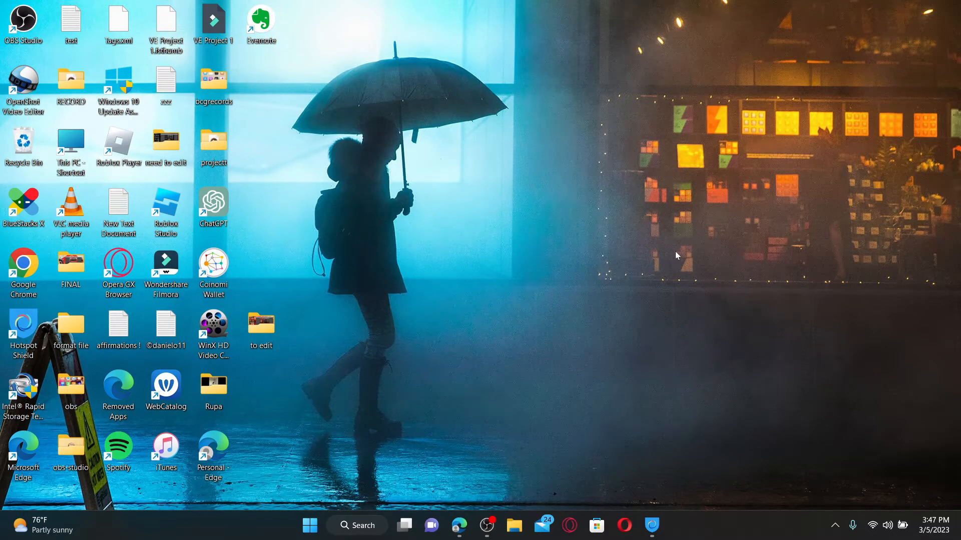
mouse_move(647, 220)
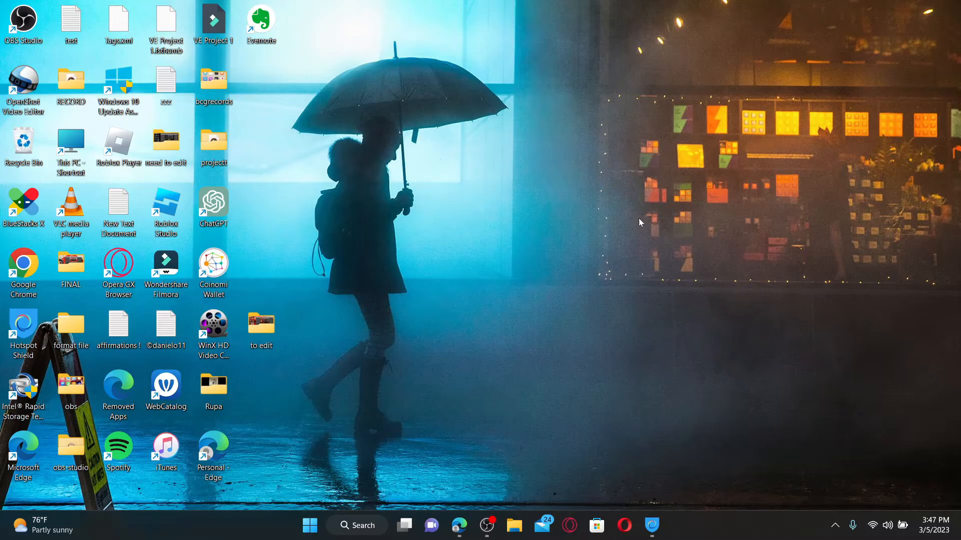
left_click(459, 526)
type("www.chess")
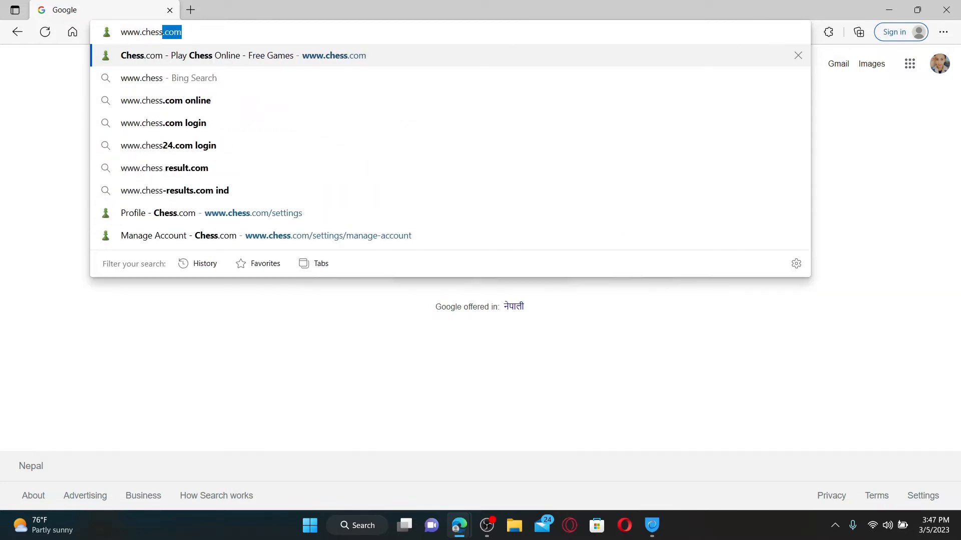
left_click(239, 55)
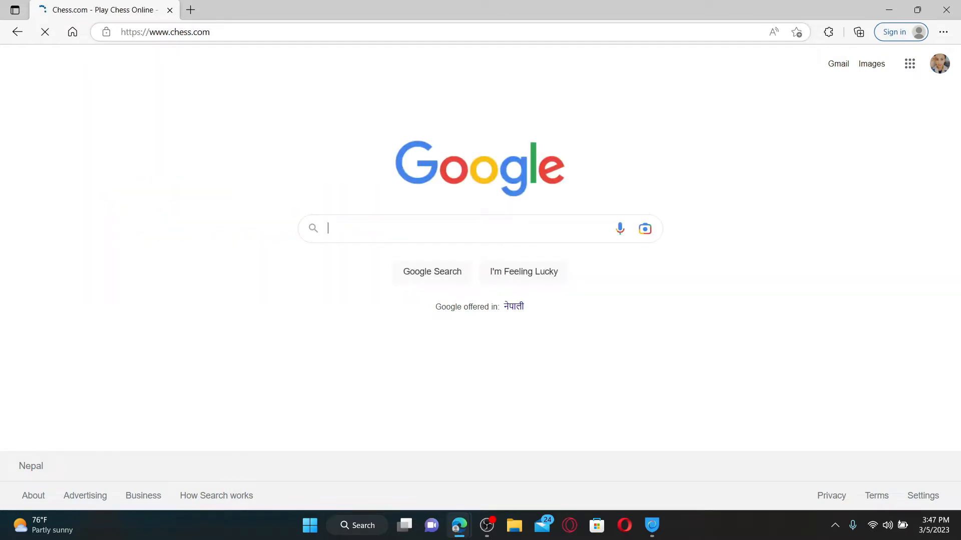
left_click(44, 32)
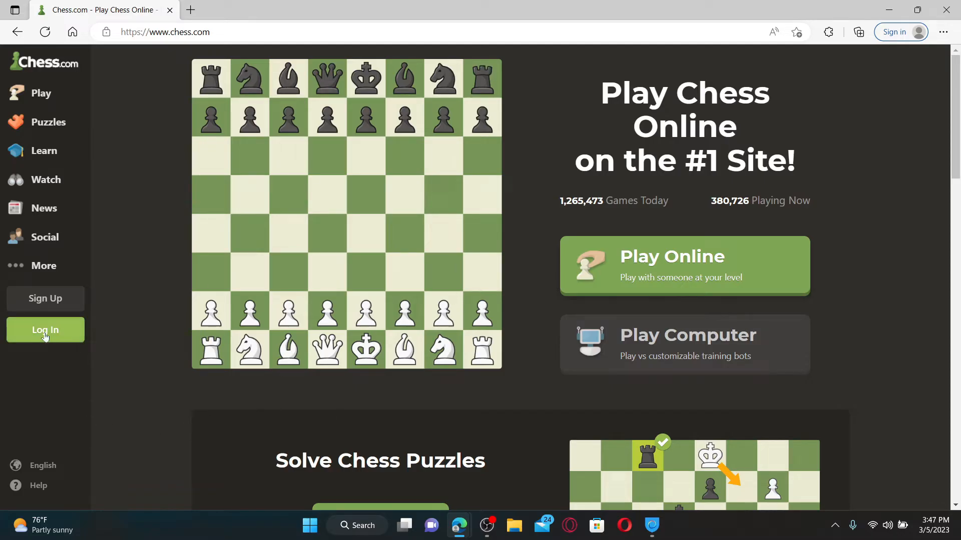
left_click(45, 329)
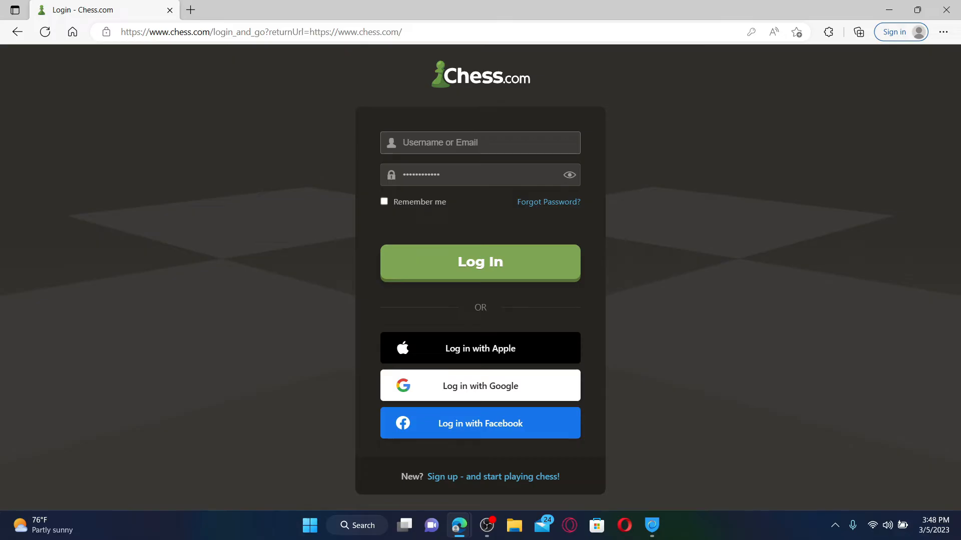
type("Rupadulal123")
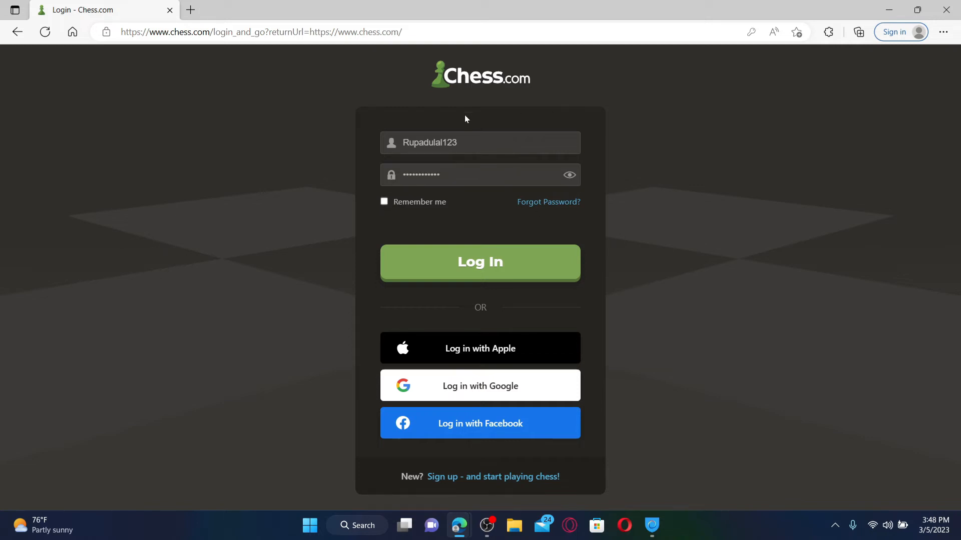
mouse_move(451, 229)
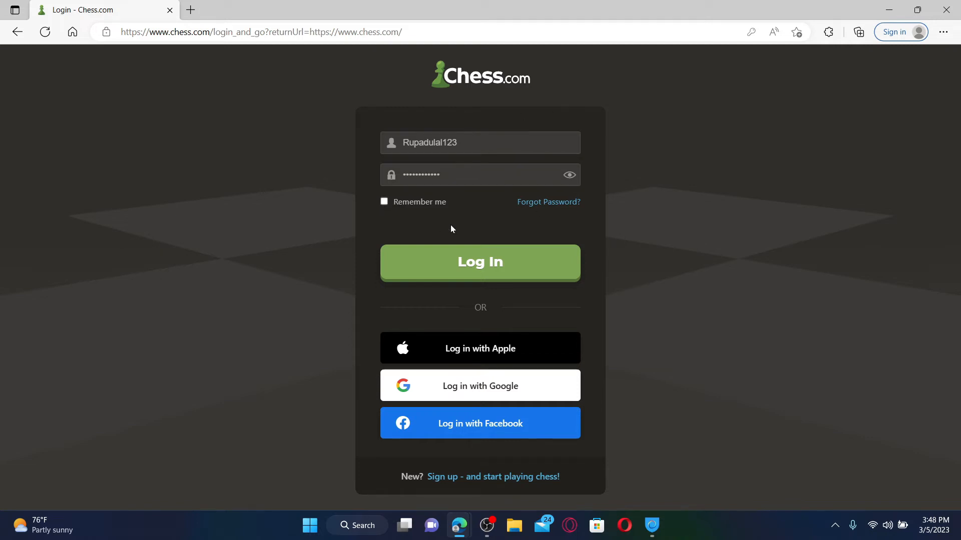
left_click(383, 201)
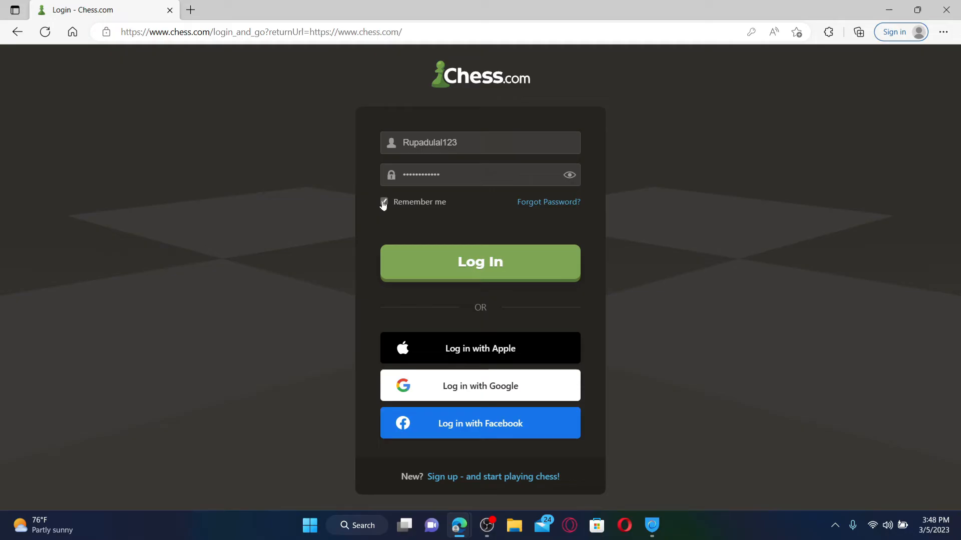
left_click(383, 201)
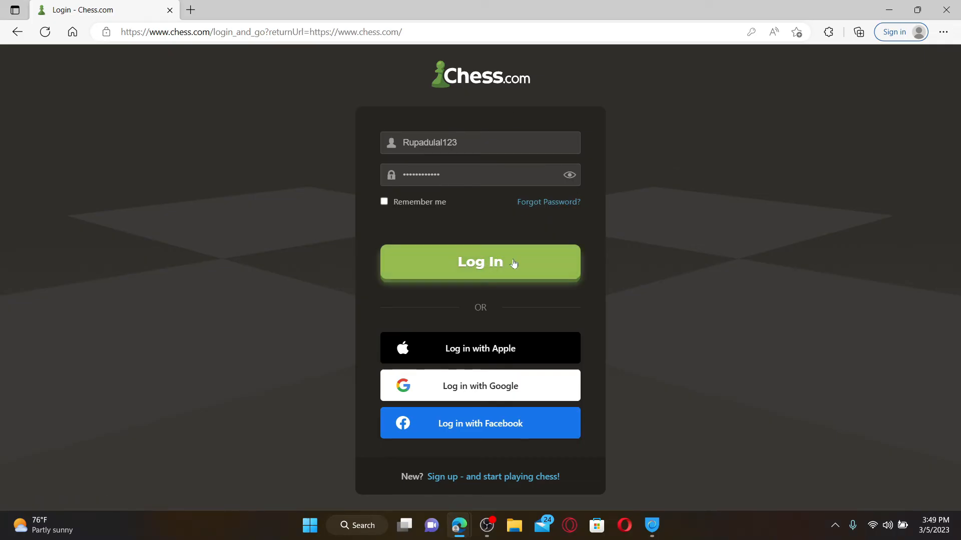
left_click(480, 261)
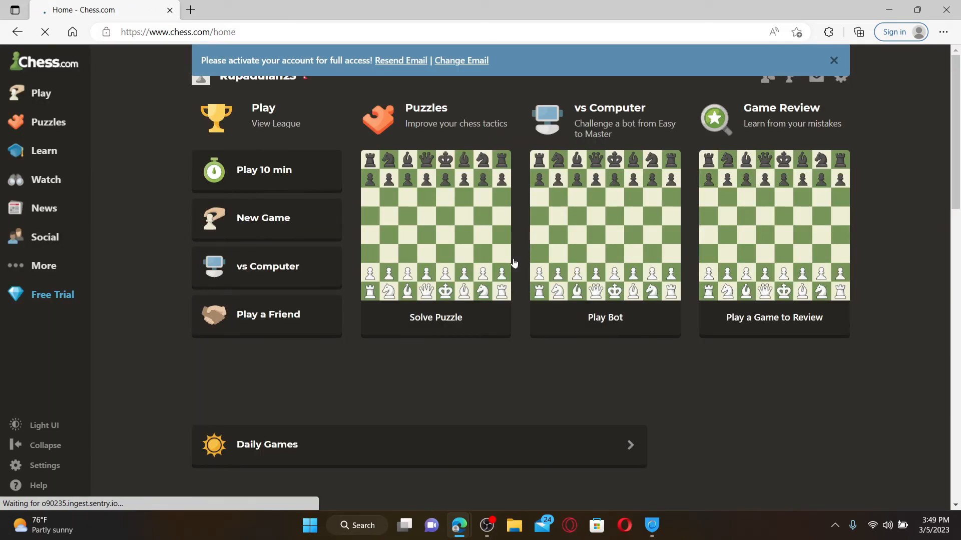
mouse_move(775, 373)
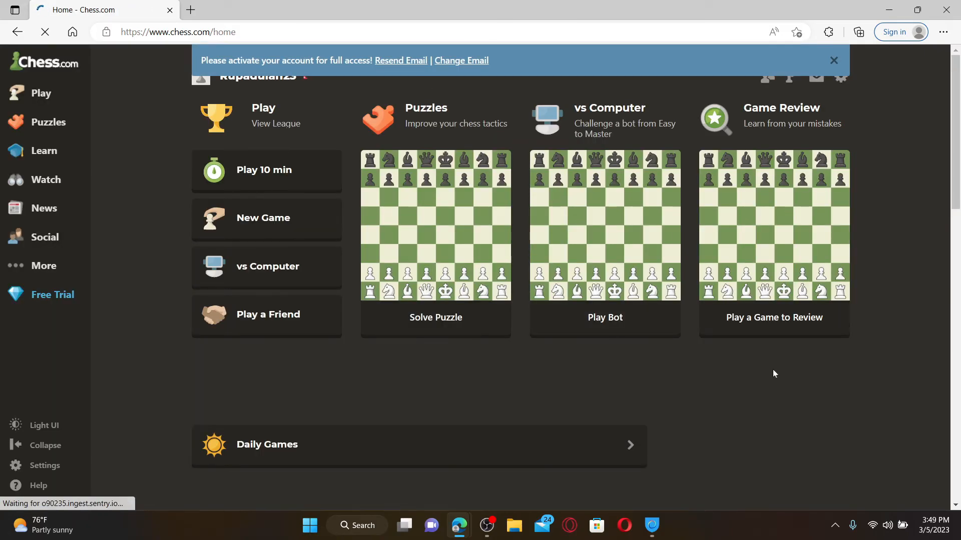
Step: Dismiss the blue account-activation banner on the member dashboard
left_click(833, 60)
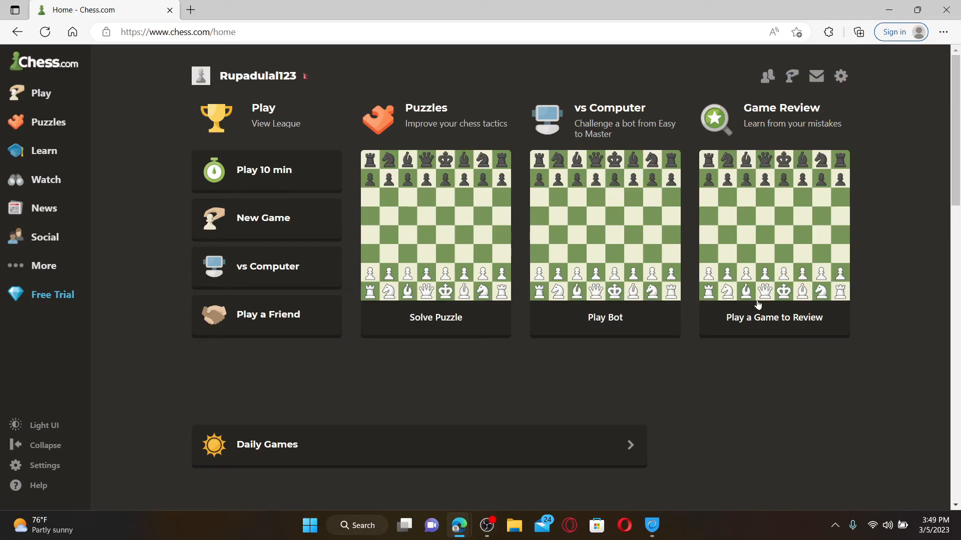